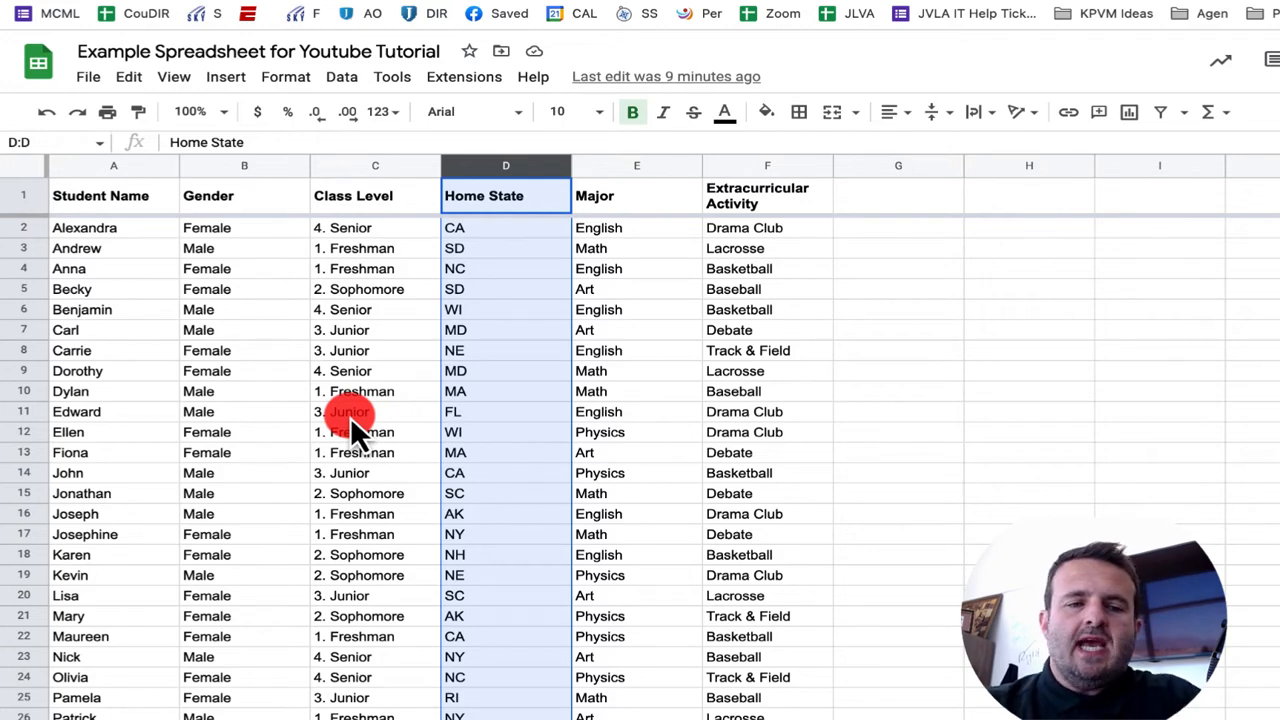
Step: Insert a blank column right of Class Level, then one left of it beside Gender
{"action": "left_click", "coordinate": [350, 411]}
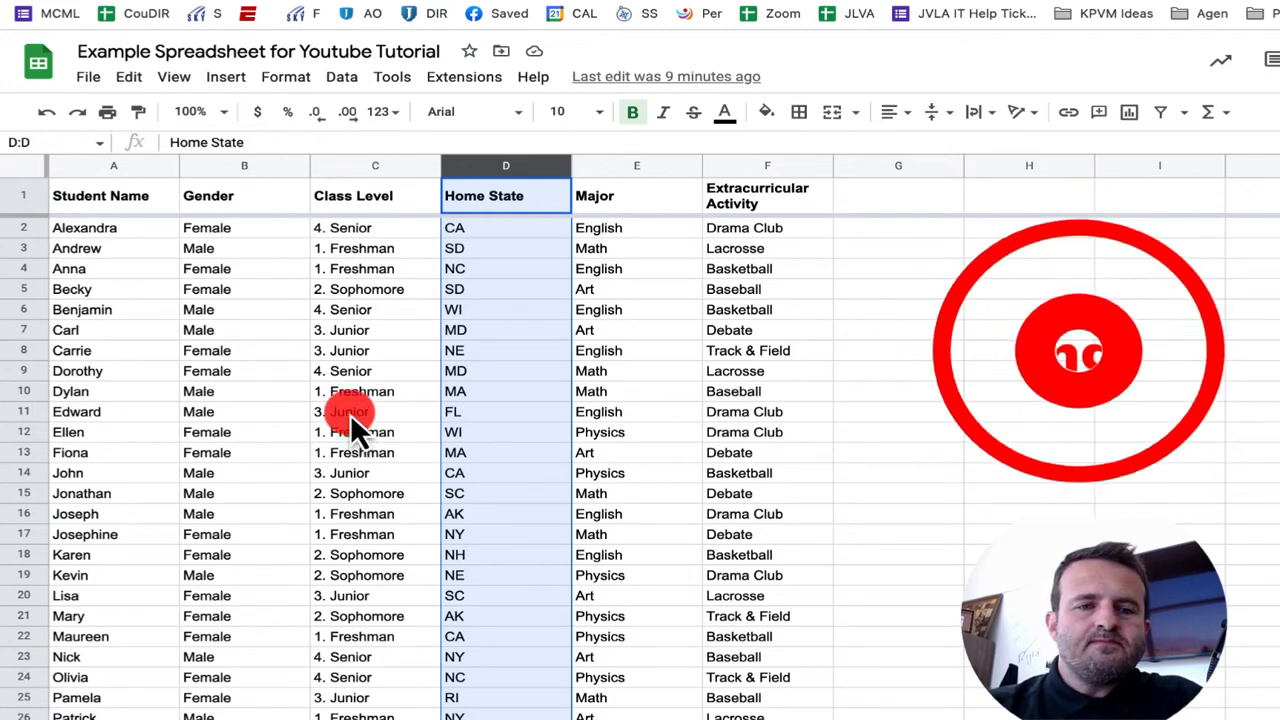
{"action": "left_click", "coordinate": [375, 165]}
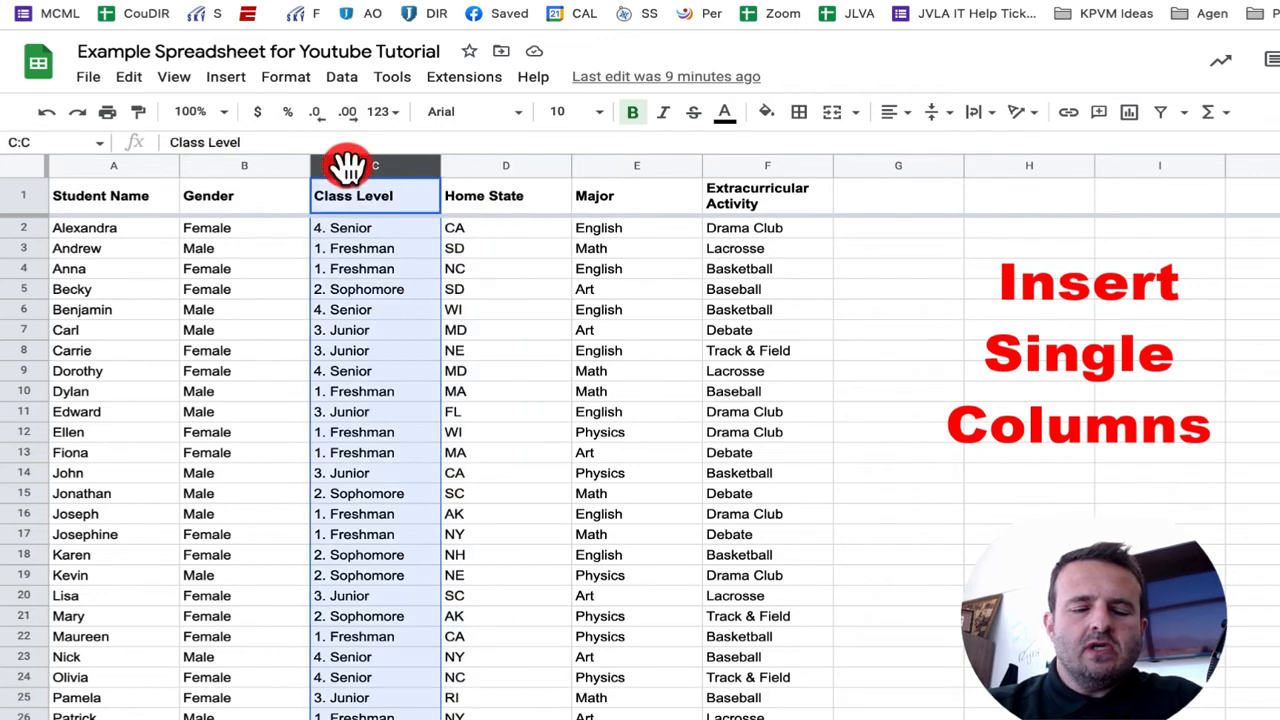
{"action": "right_click", "coordinate": [375, 165]}
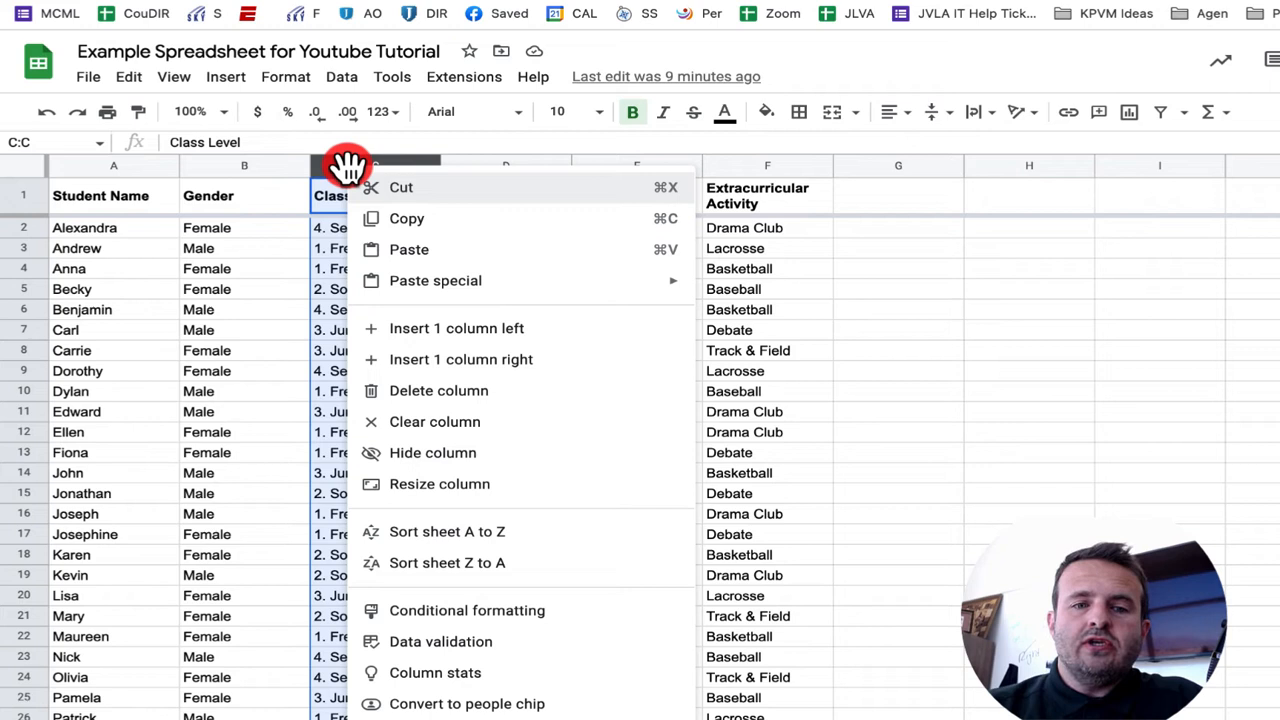
{"action": "mouse_move", "coordinate": [428, 328]}
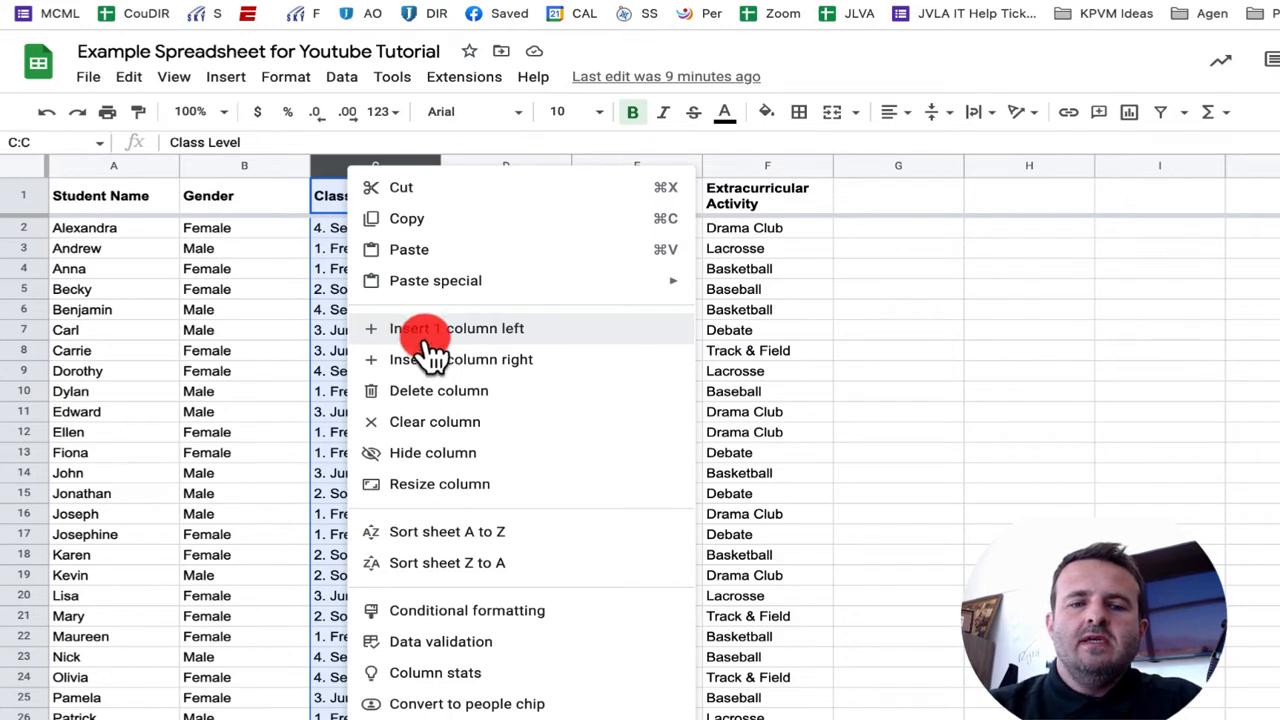
{"action": "mouse_move", "coordinate": [440, 368]}
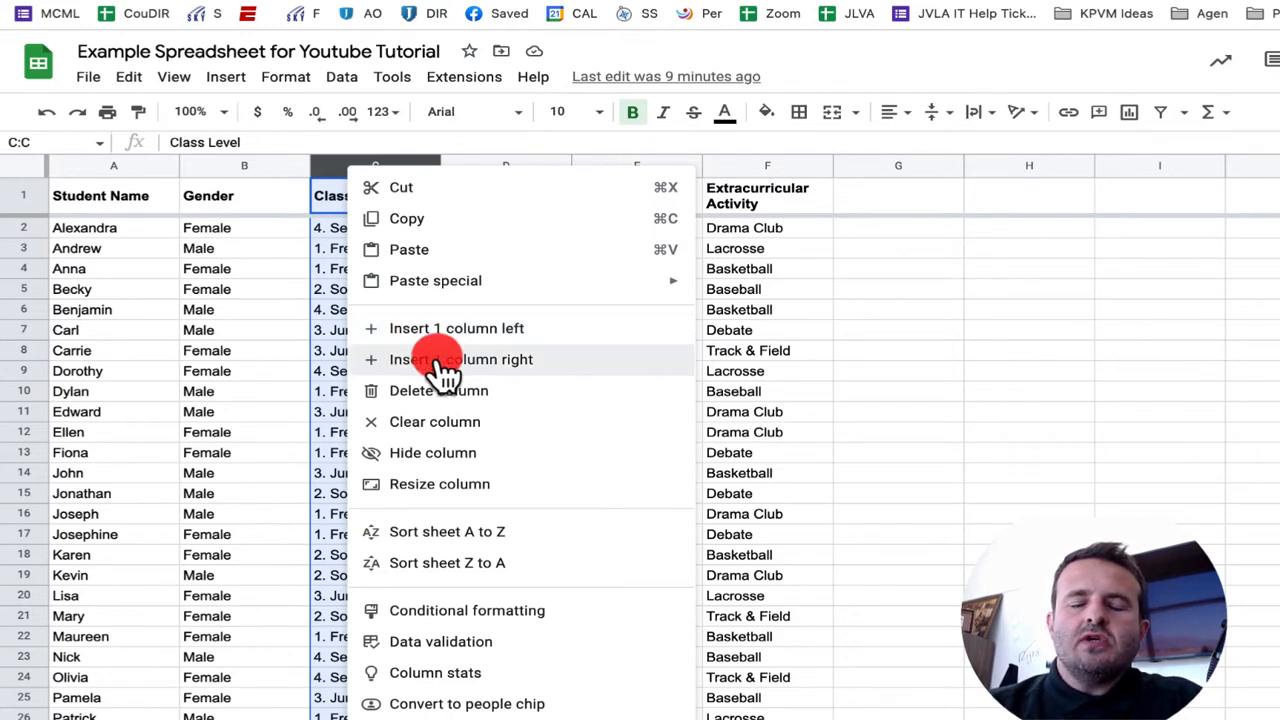
{"action": "left_click", "coordinate": [460, 359]}
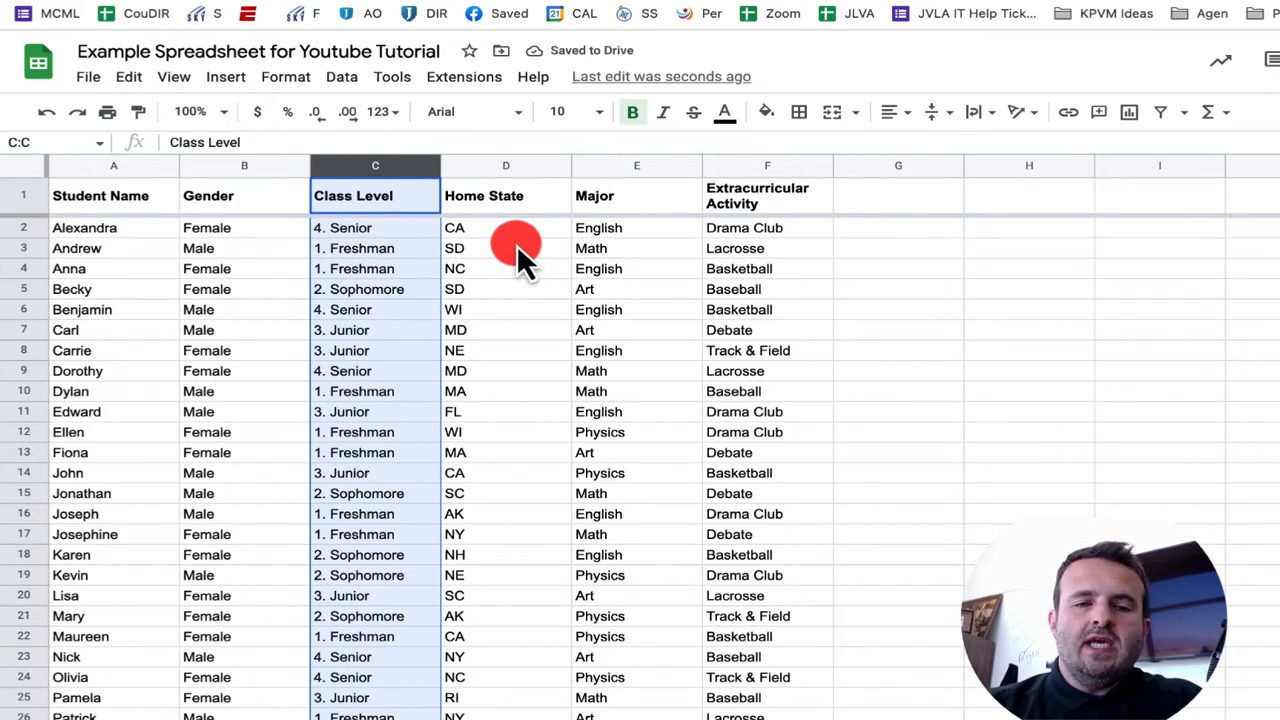
{"action": "right_click", "coordinate": [375, 165]}
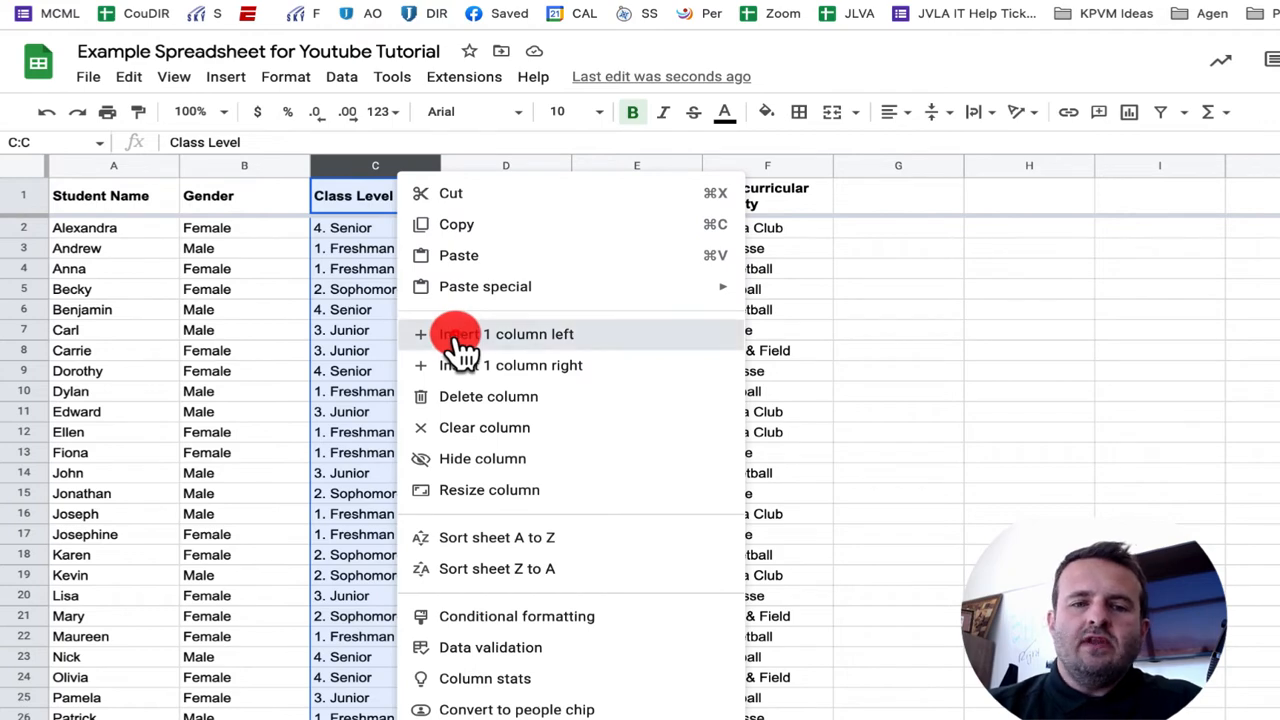
{"action": "left_click", "coordinate": [484, 427]}
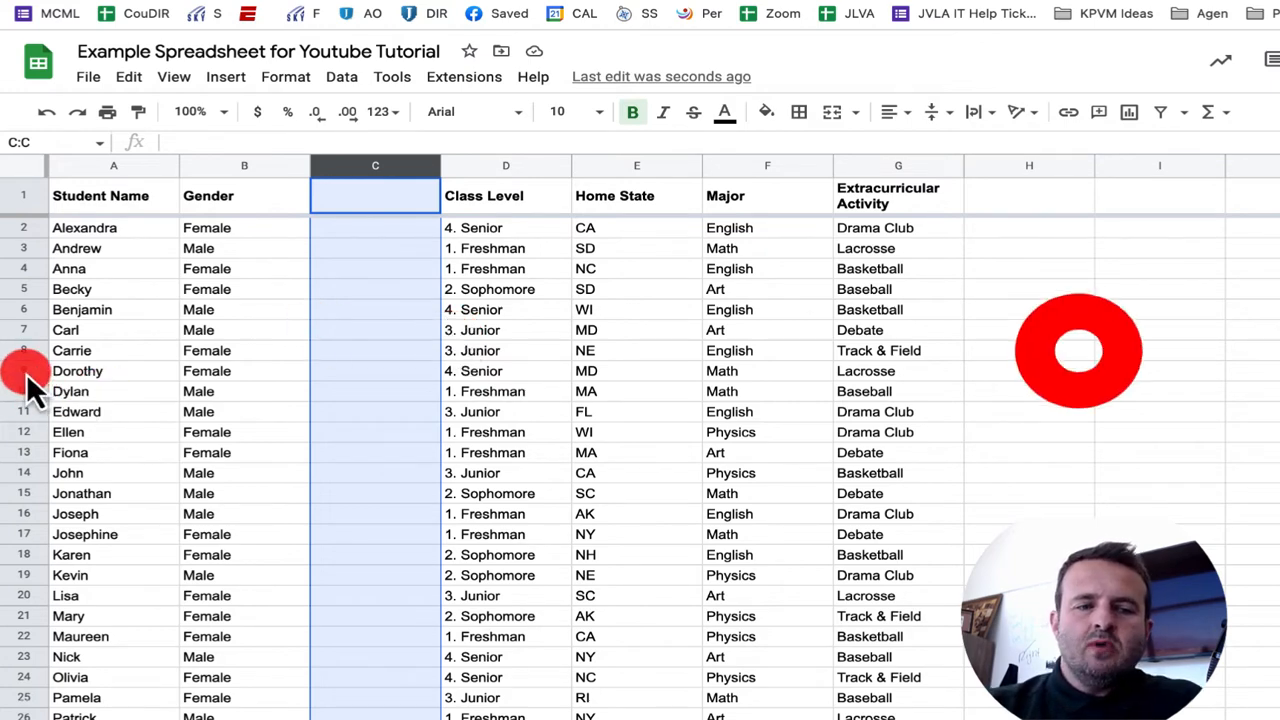
{"action": "right_click", "coordinate": [20, 371]}
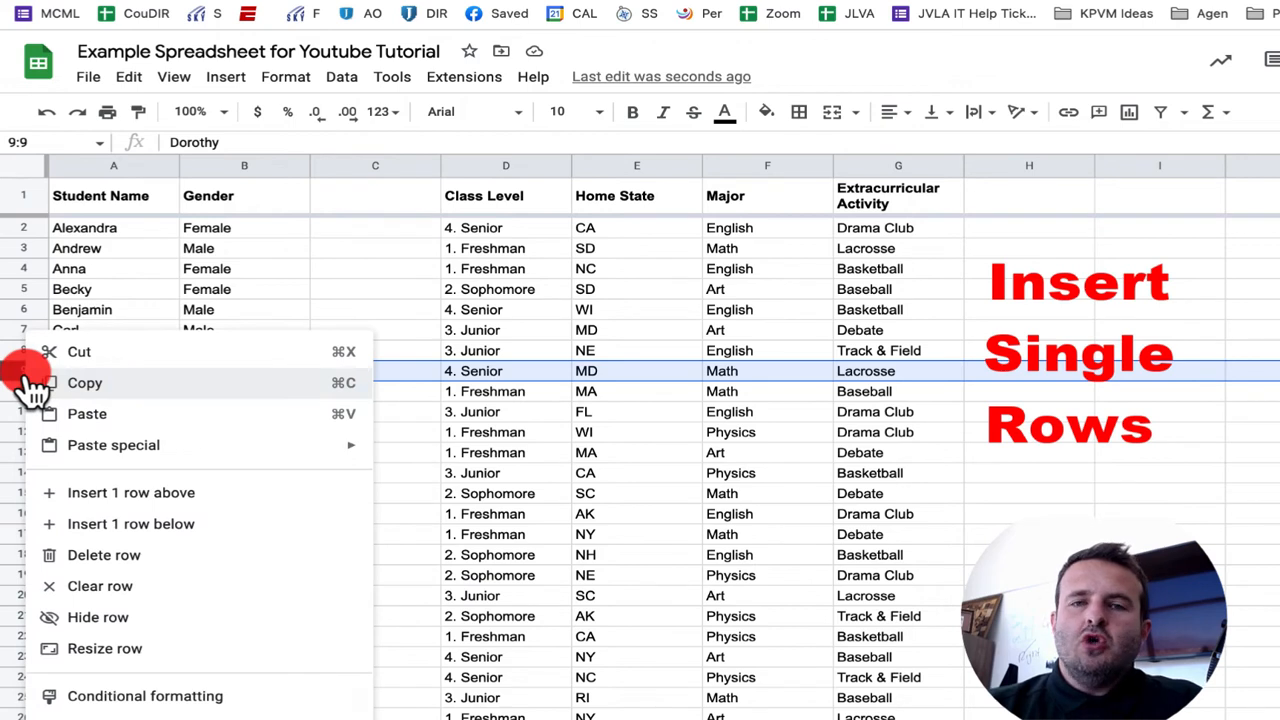
{"action": "mouse_move", "coordinate": [107, 497]}
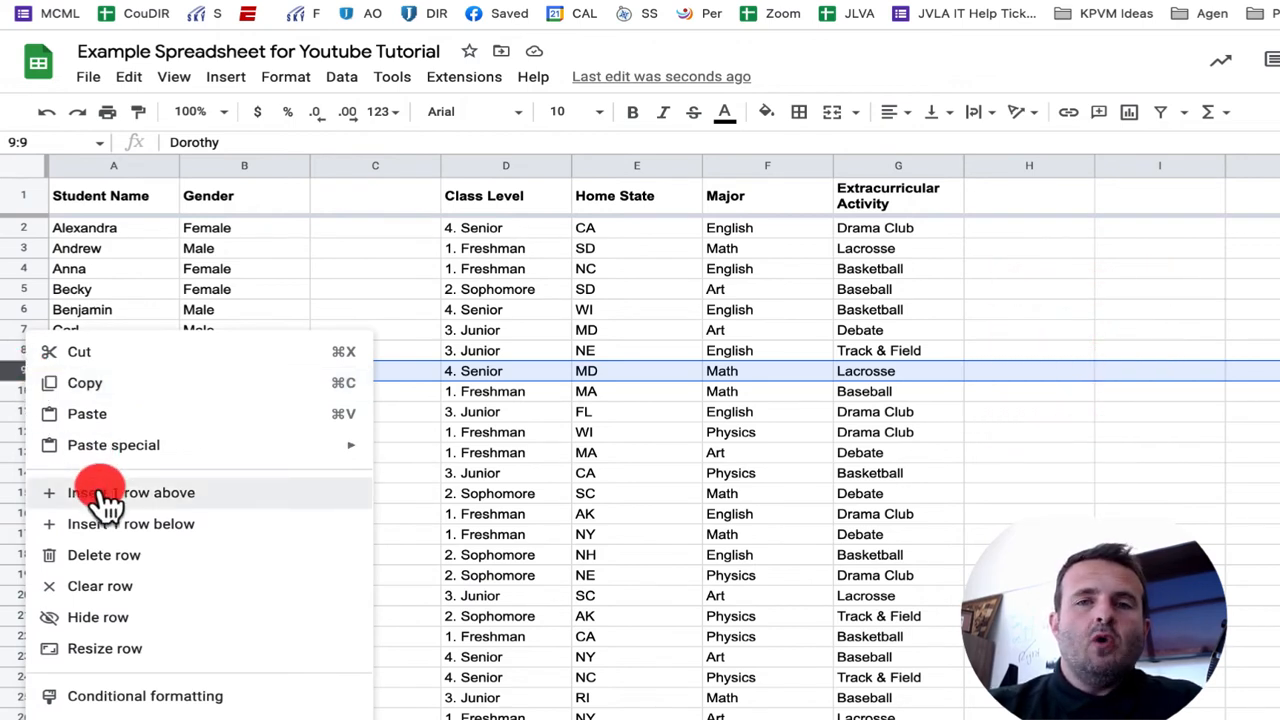
{"action": "mouse_move", "coordinate": [110, 524]}
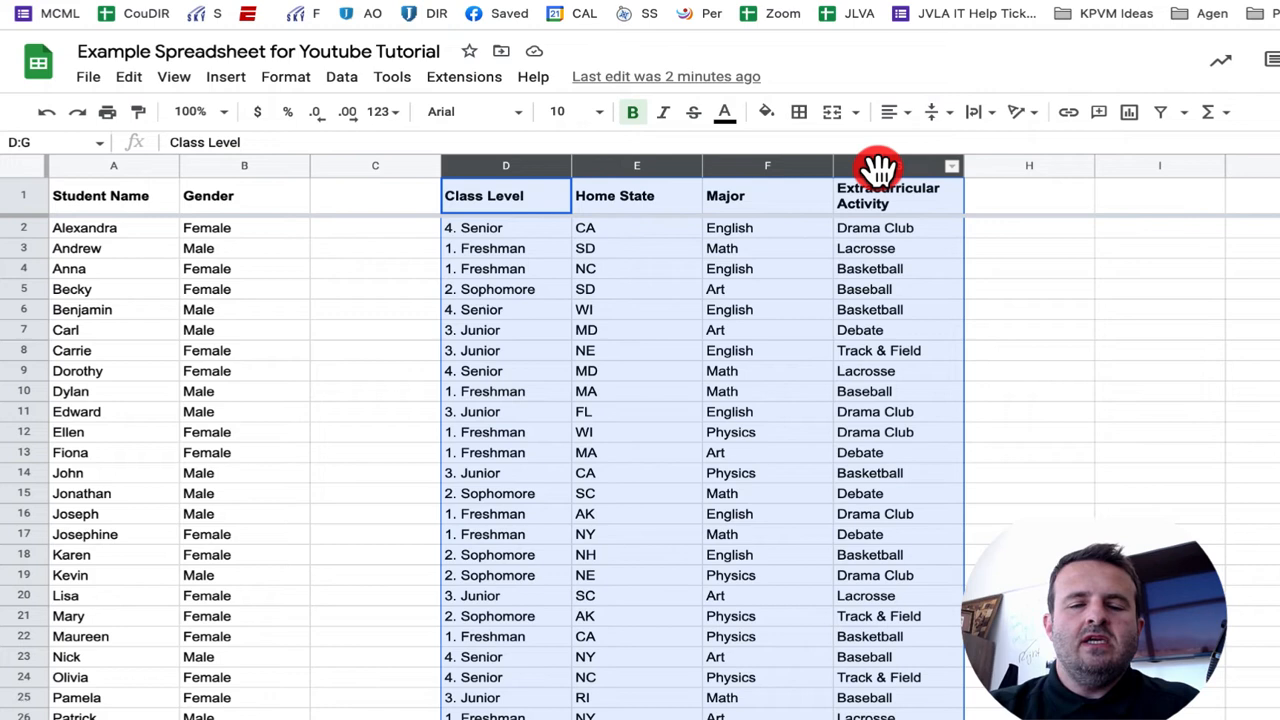
Step: Bring up the insert options for the four selected columns, Class Level through Extracurricular Activity
{"action": "right_click", "coordinate": [880, 170]}
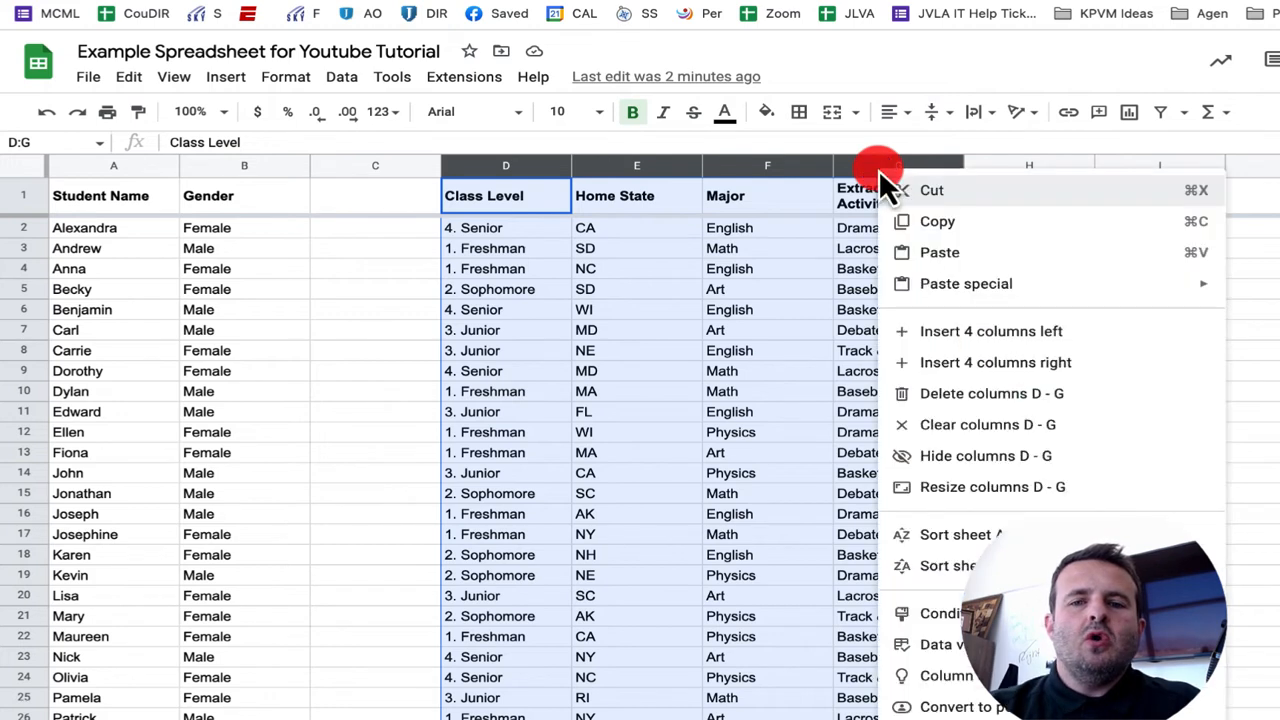
{"action": "mouse_move", "coordinate": [975, 331]}
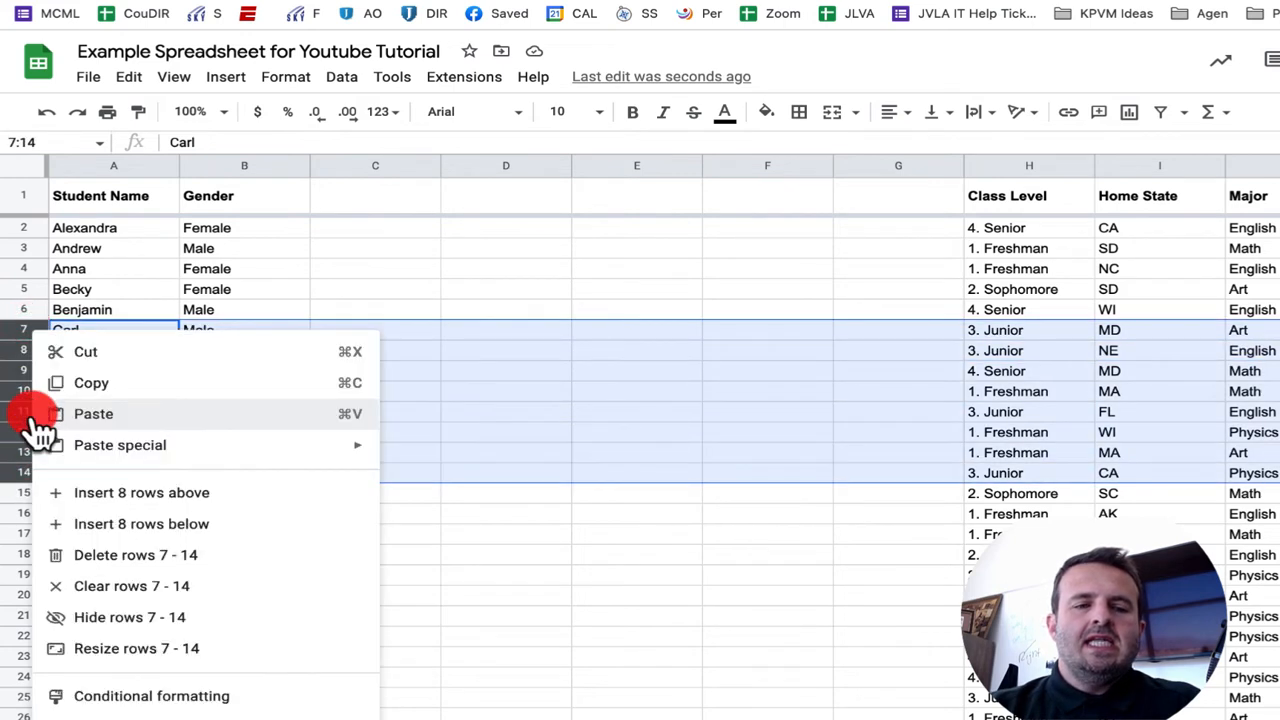
{"action": "mouse_move", "coordinate": [141, 492]}
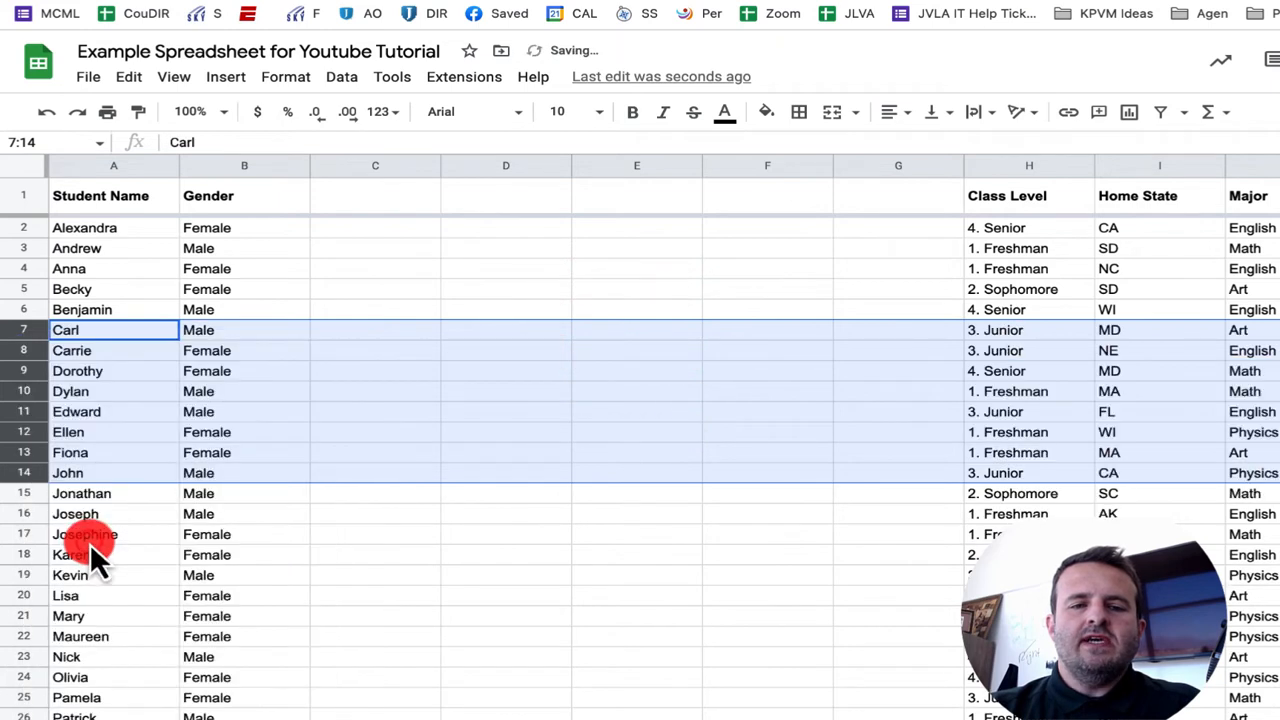
Step: Select column C, the first of the blank columns to delete
{"action": "left_click", "coordinate": [375, 165]}
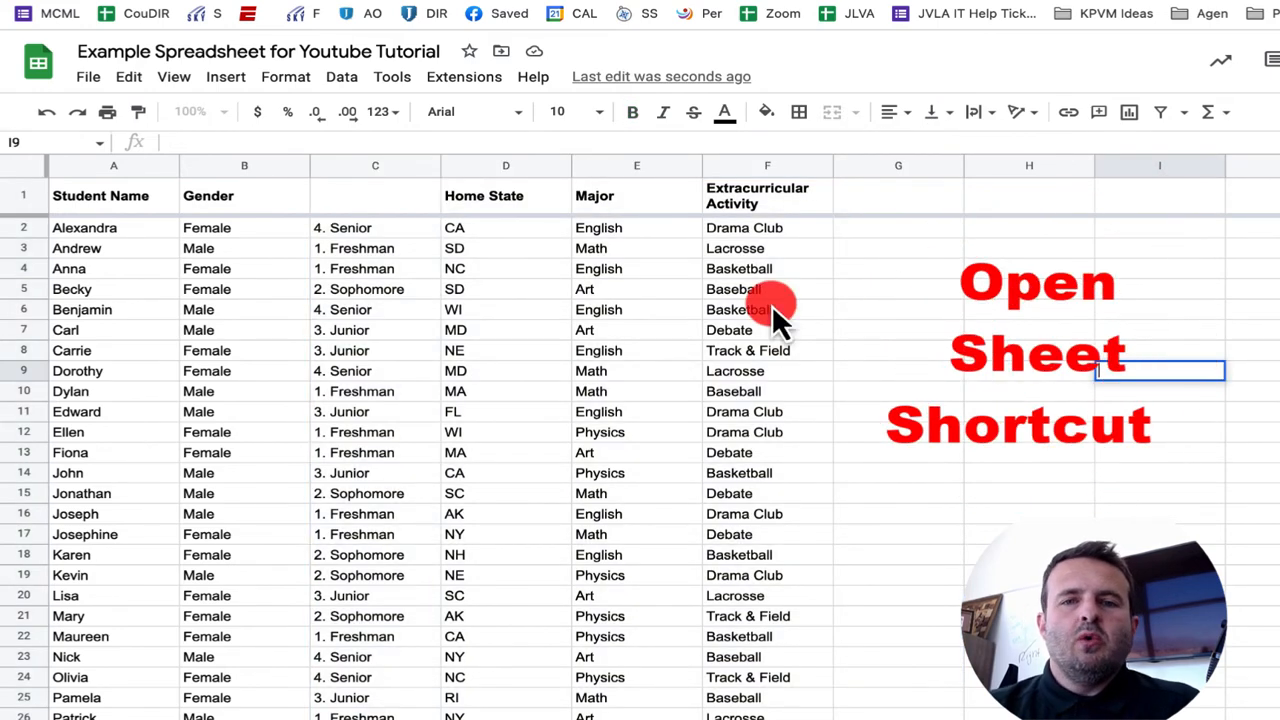
Step: Bring up the keyboard shortcuts list and filter it by 'columns'
{"action": "key", "text": "ctrl+/"}
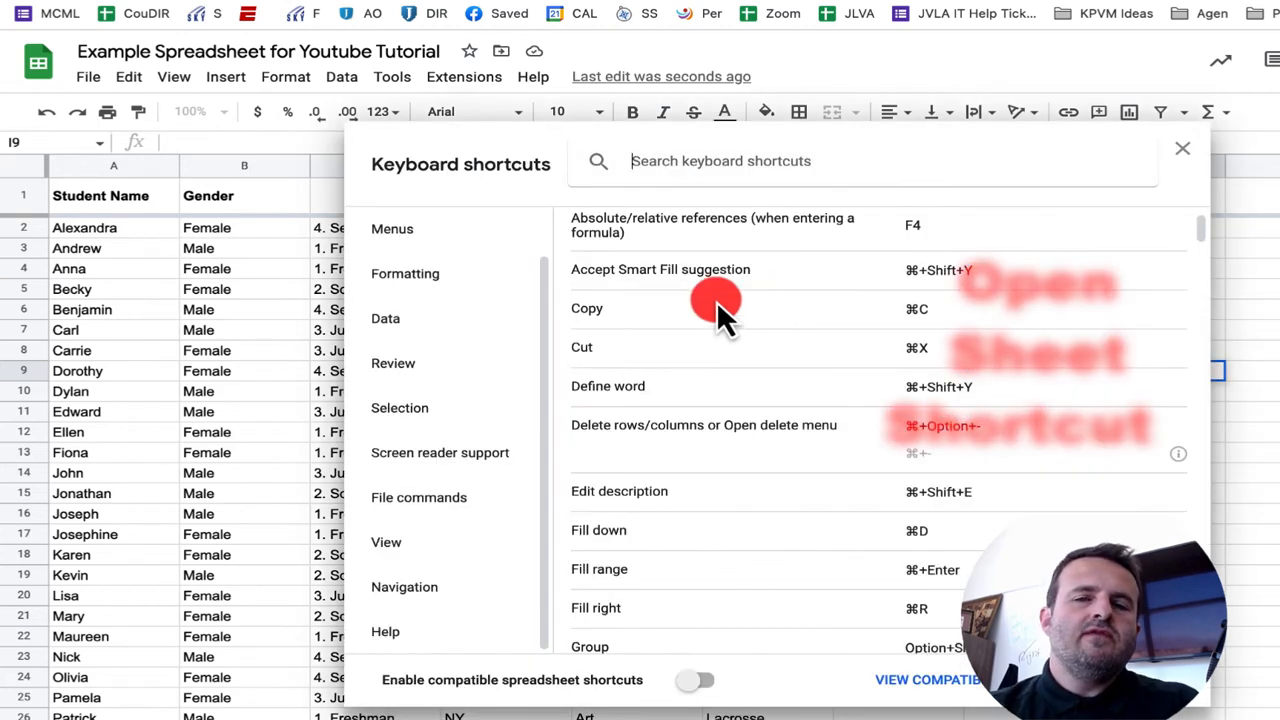
{"action": "mouse_move", "coordinate": [690, 430]}
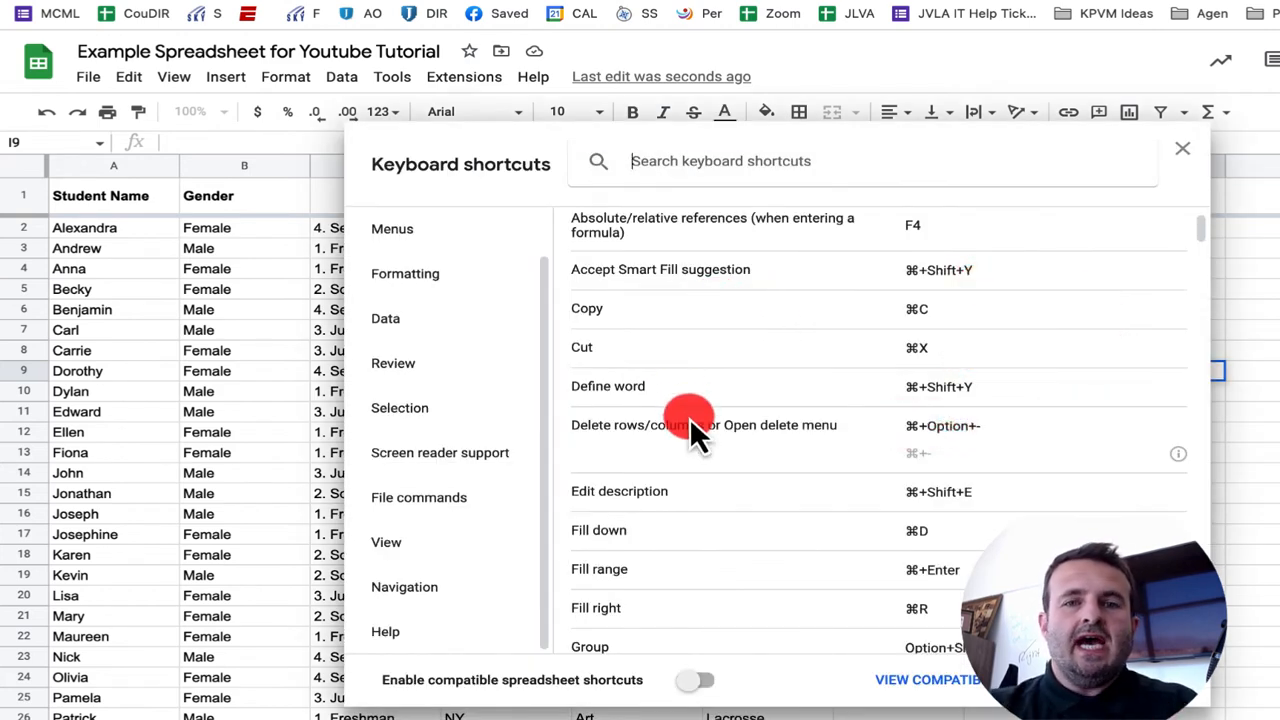
{"action": "type", "text": "columns"}
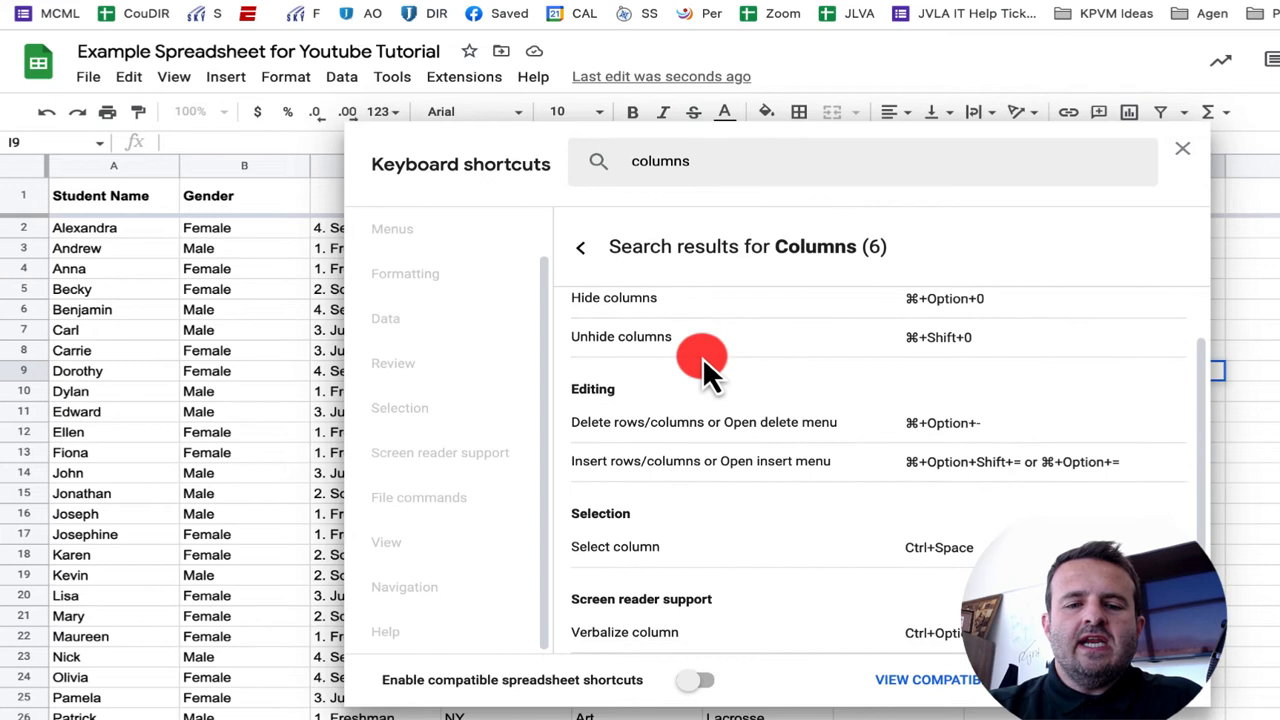
{"action": "mouse_move", "coordinate": [700, 325]}
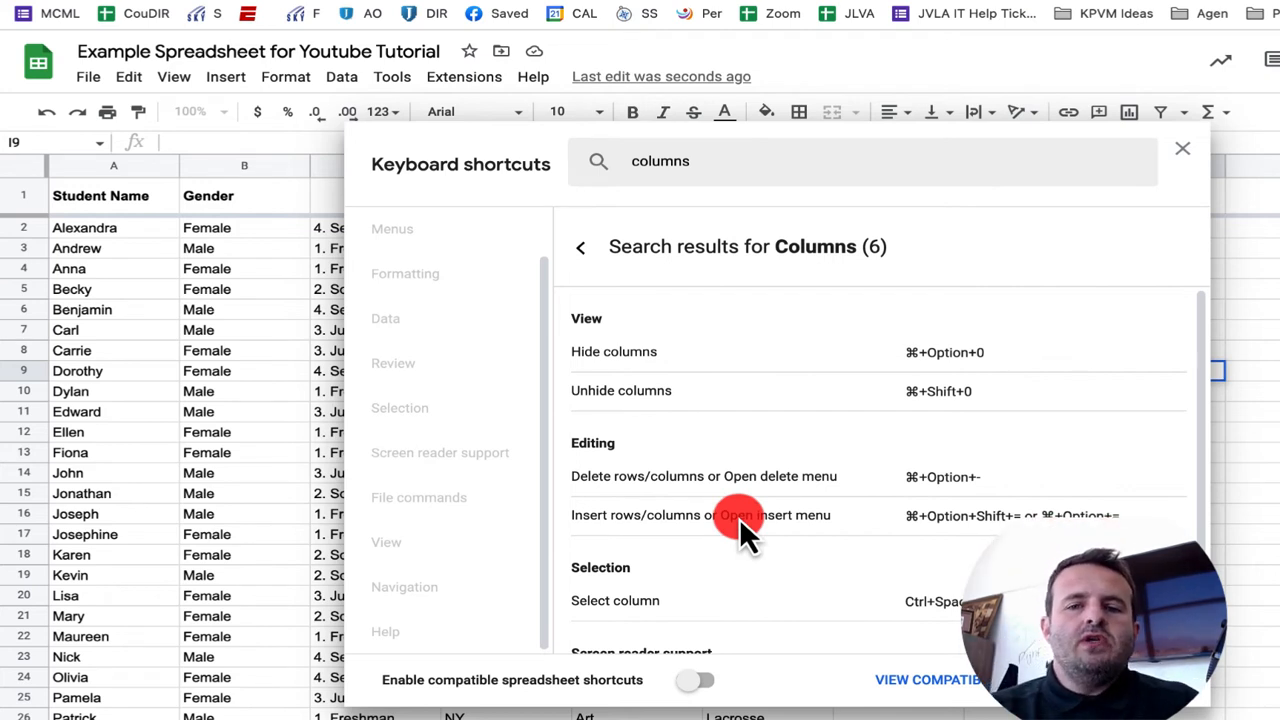
{"action": "mouse_move", "coordinate": [920, 370]}
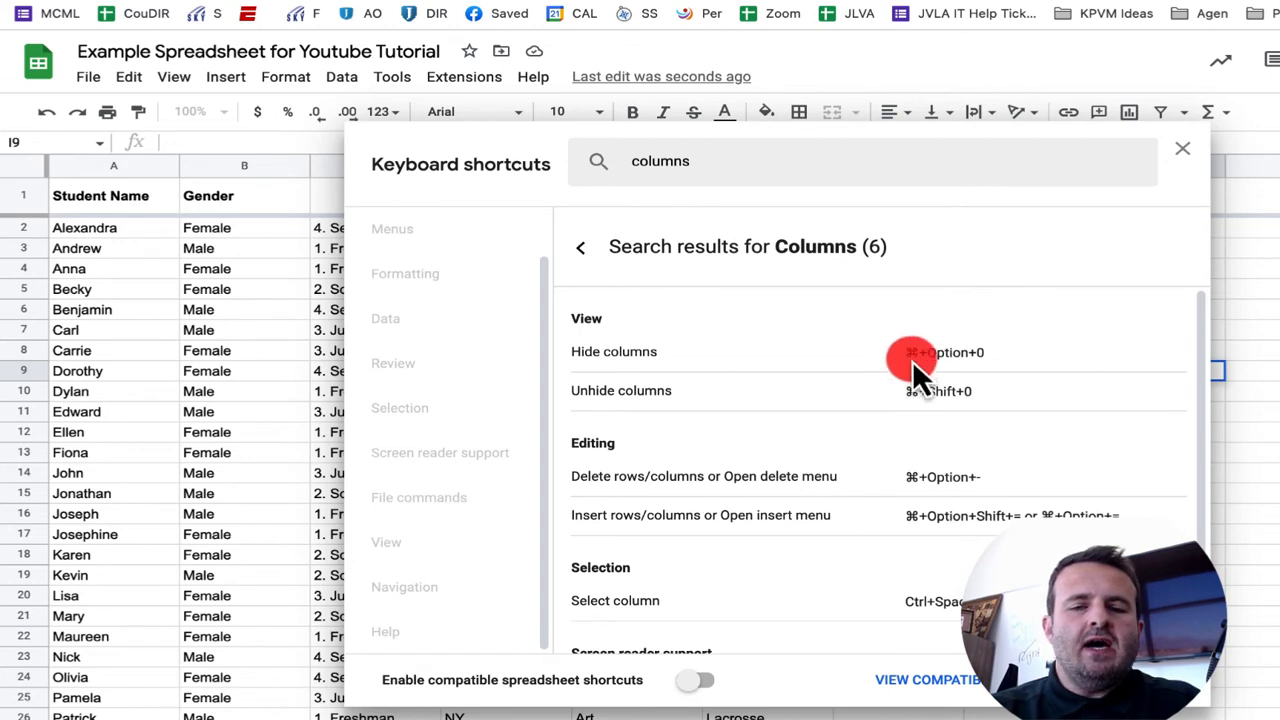
{"action": "mouse_move", "coordinate": [935, 525]}
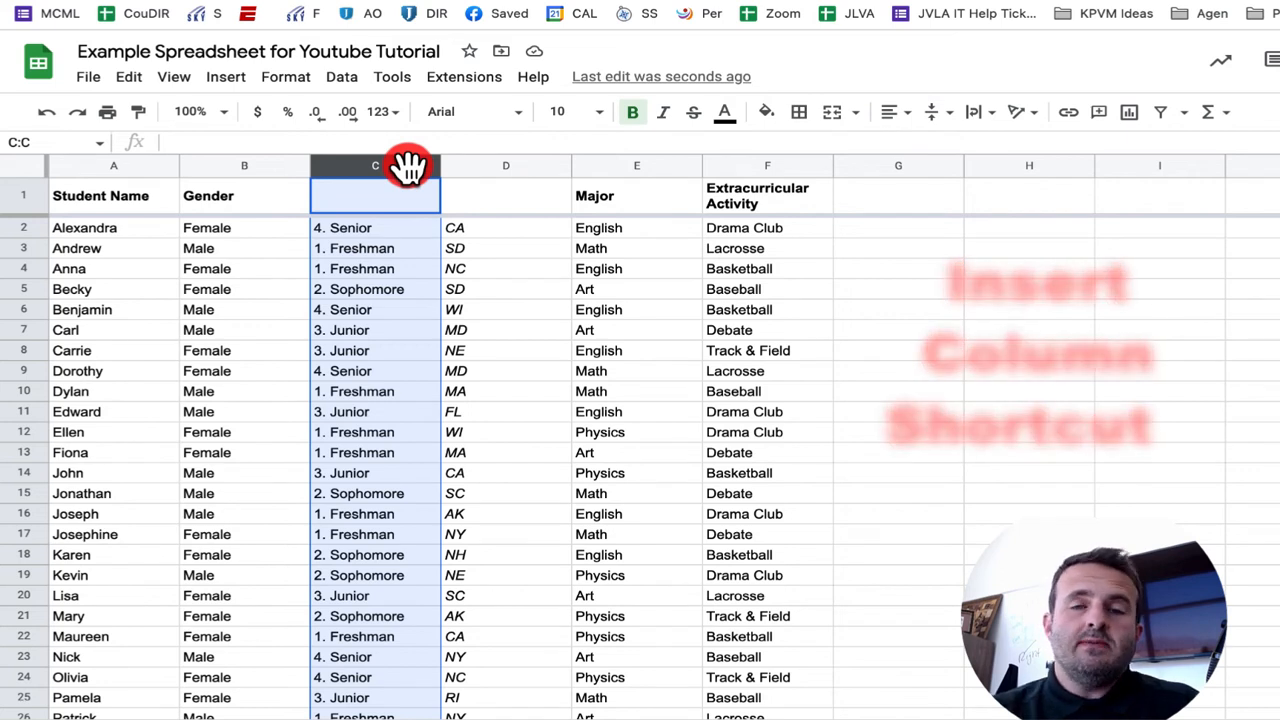
Step: Add one blank column to the right of the class-level column C
{"action": "left_click", "coordinate": [225, 76]}
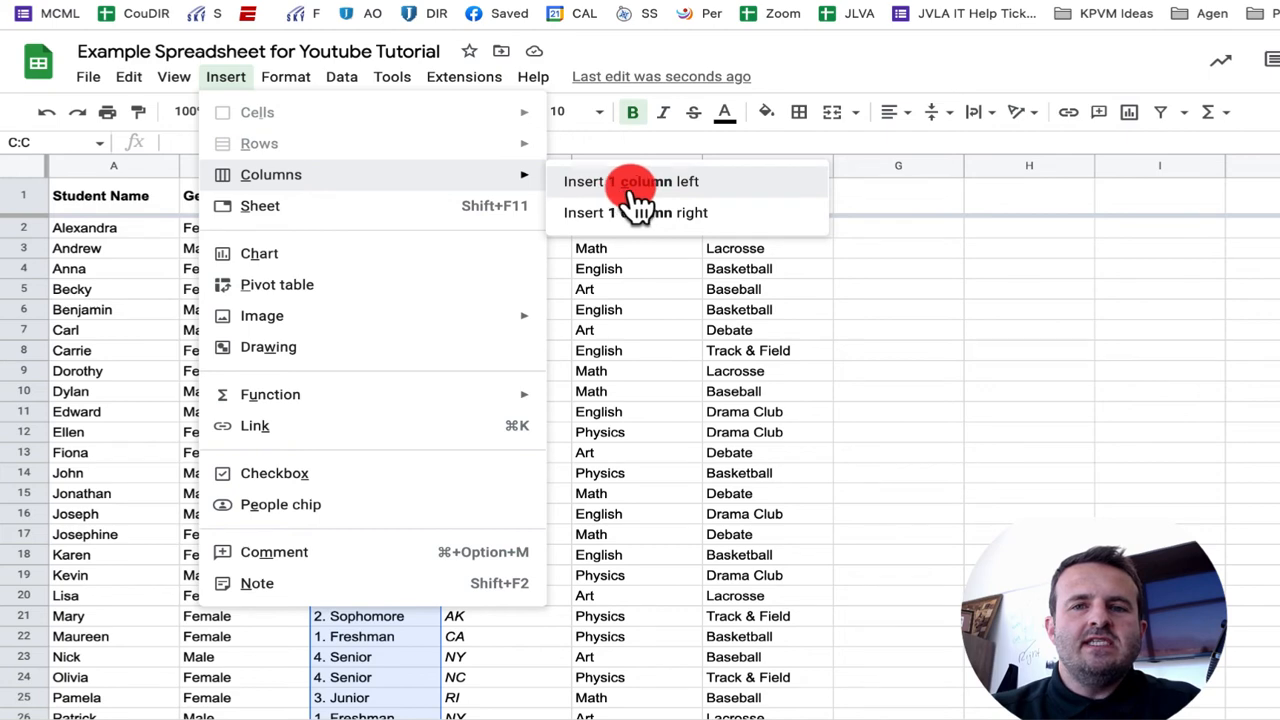
{"action": "mouse_move", "coordinate": [635, 212]}
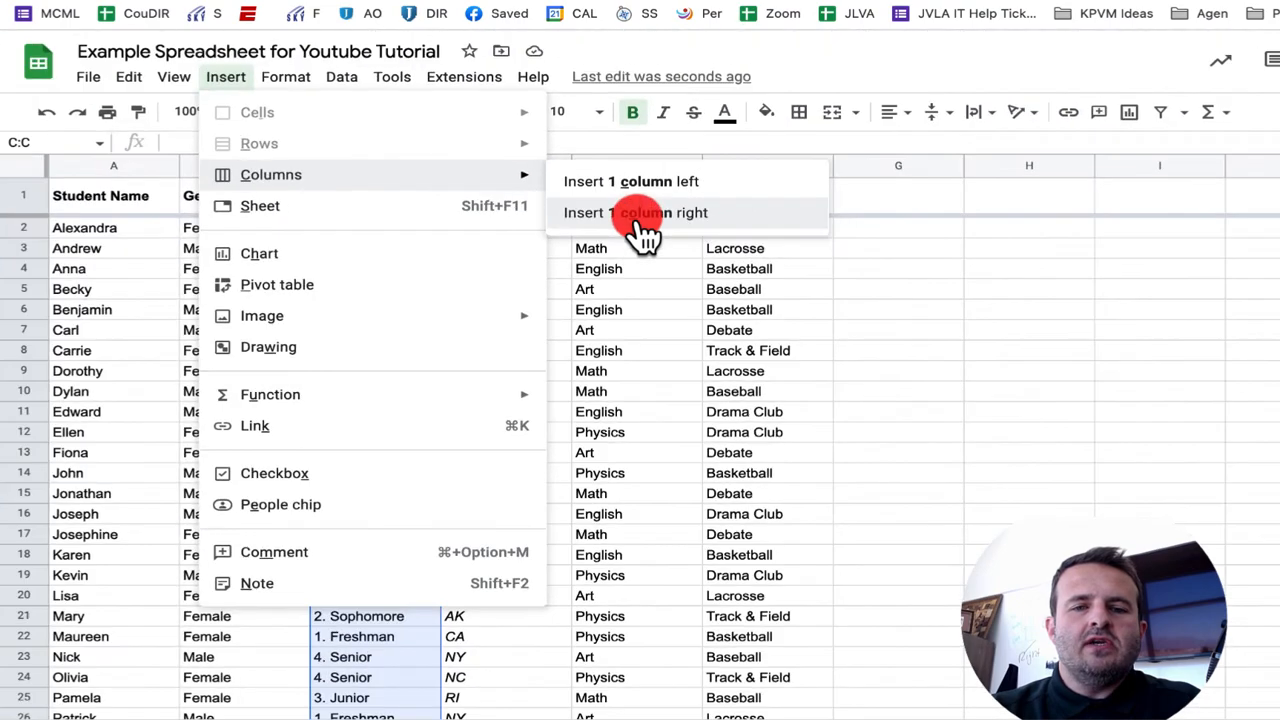
{"action": "left_click", "coordinate": [635, 212]}
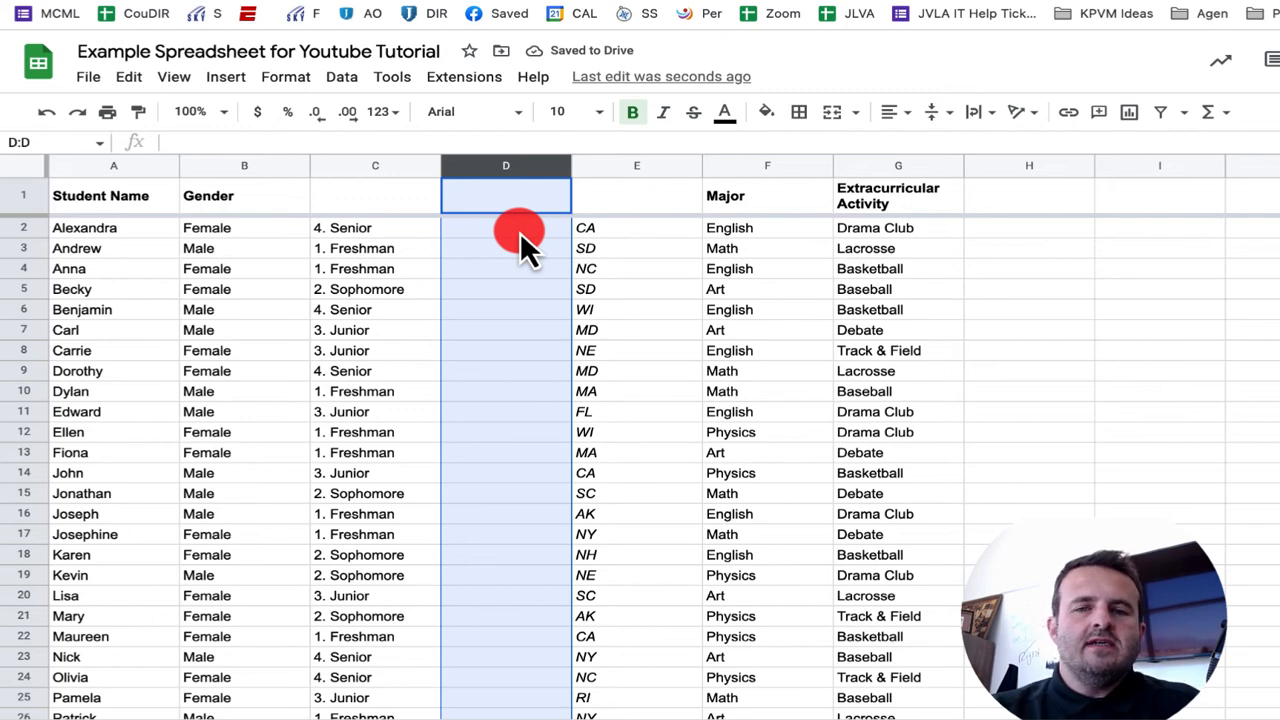
{"action": "left_click", "coordinate": [636, 165]}
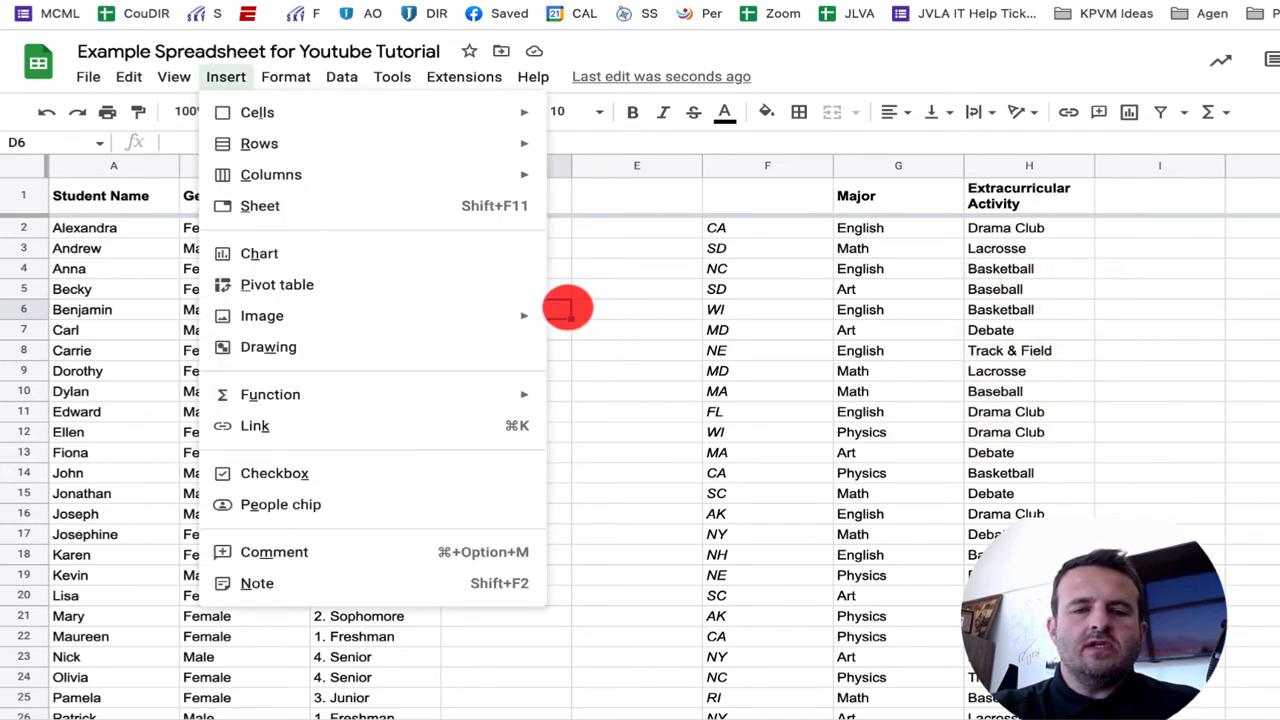
{"action": "mouse_move", "coordinate": [259, 143]}
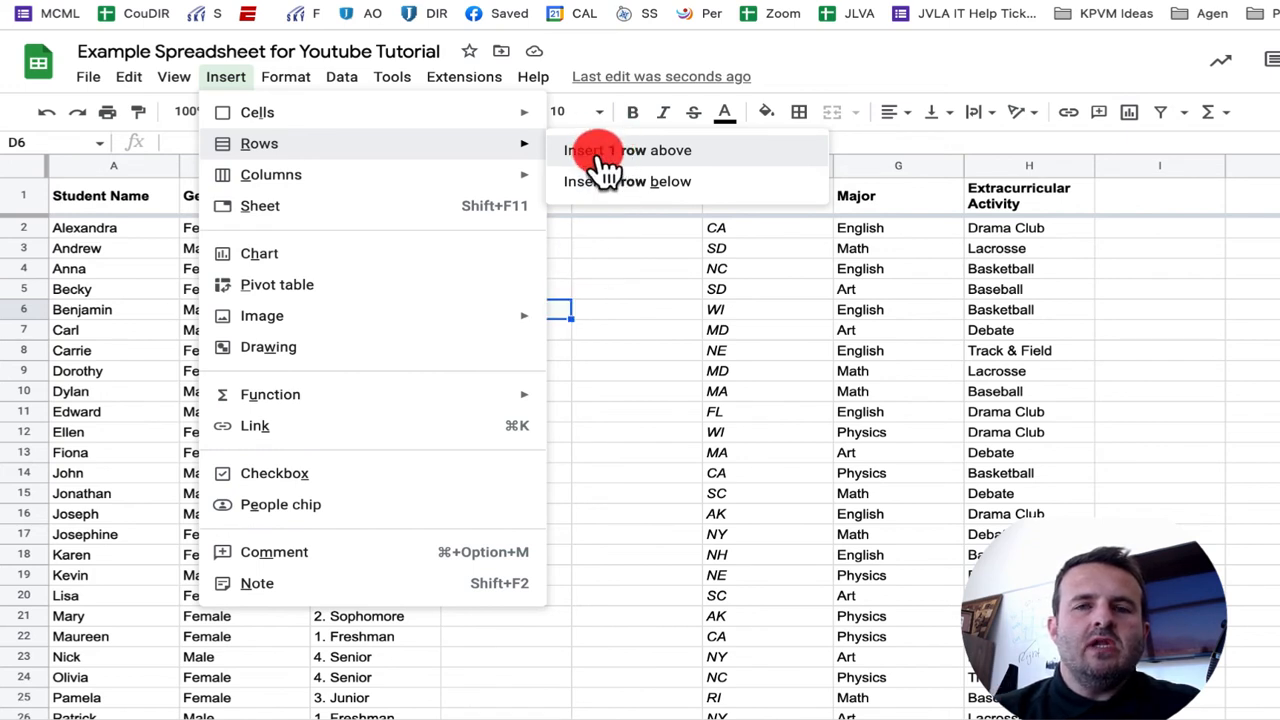
{"action": "mouse_move", "coordinate": [628, 181]}
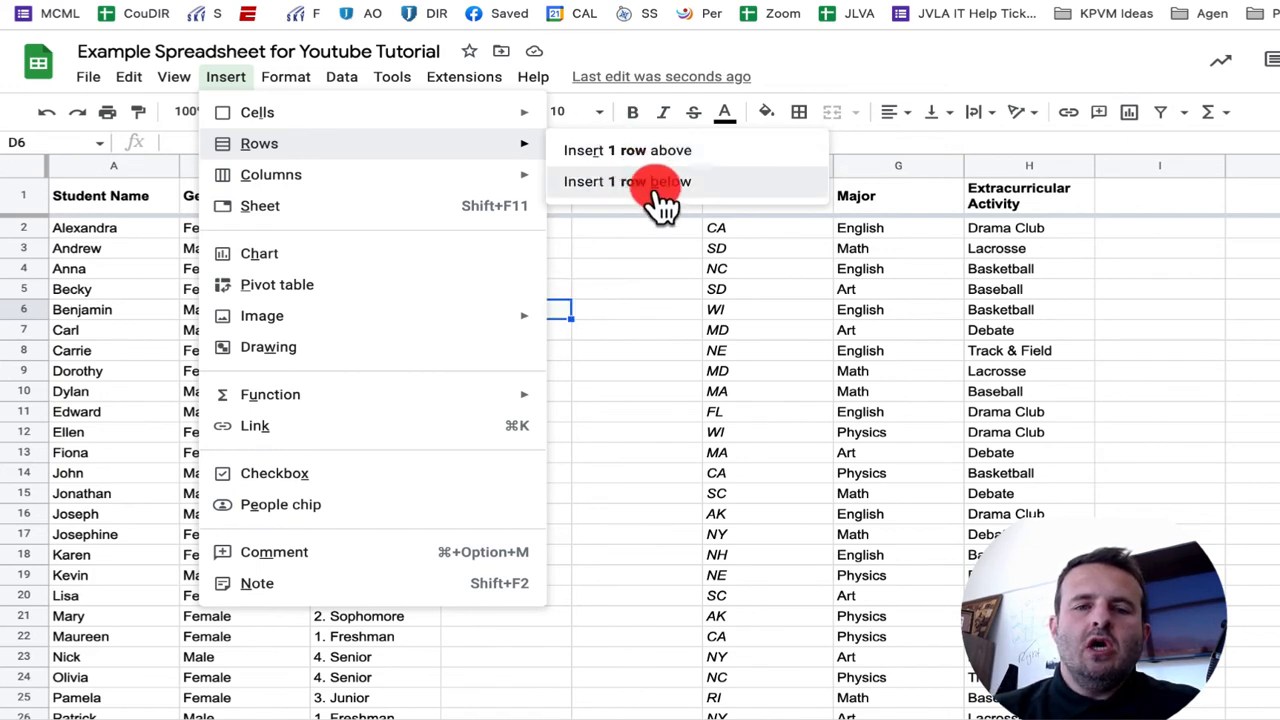
Step: Add blank rows below and above Benjamin's row, then delete the blank rows and columns
{"action": "left_click", "coordinate": [627, 181]}
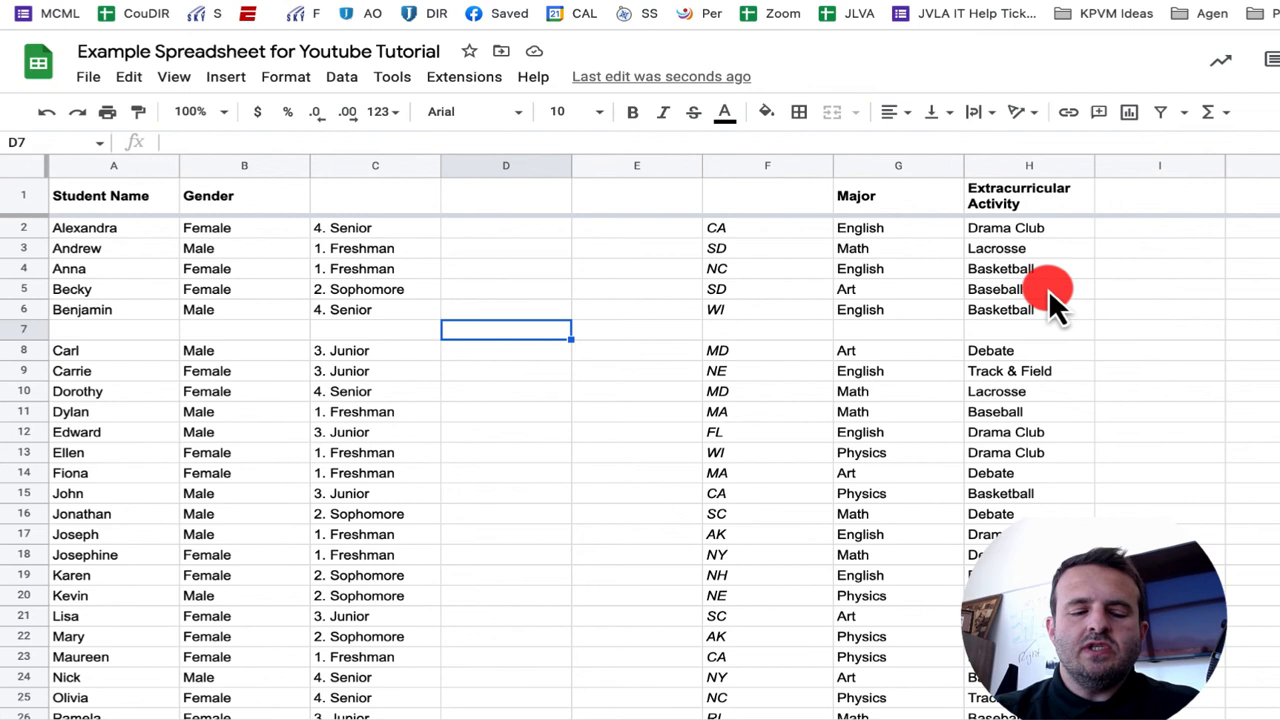
{"action": "left_click", "coordinate": [225, 76]}
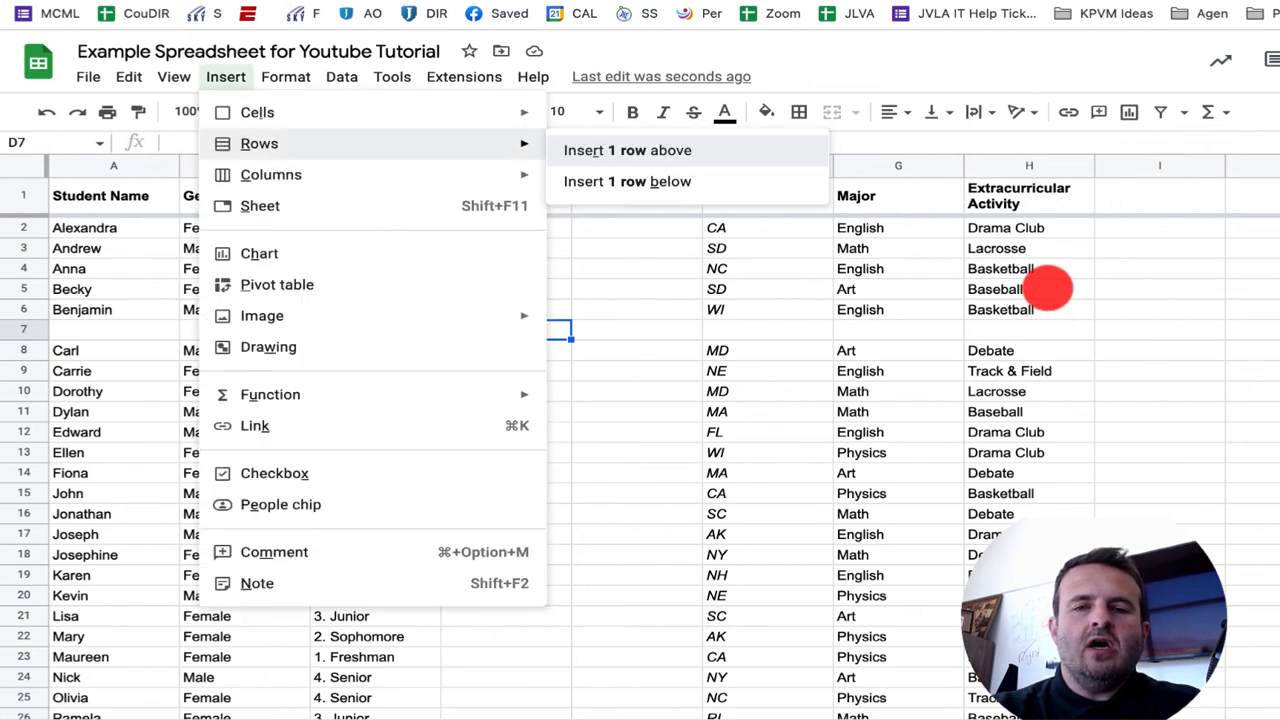
{"action": "left_click", "coordinate": [627, 181]}
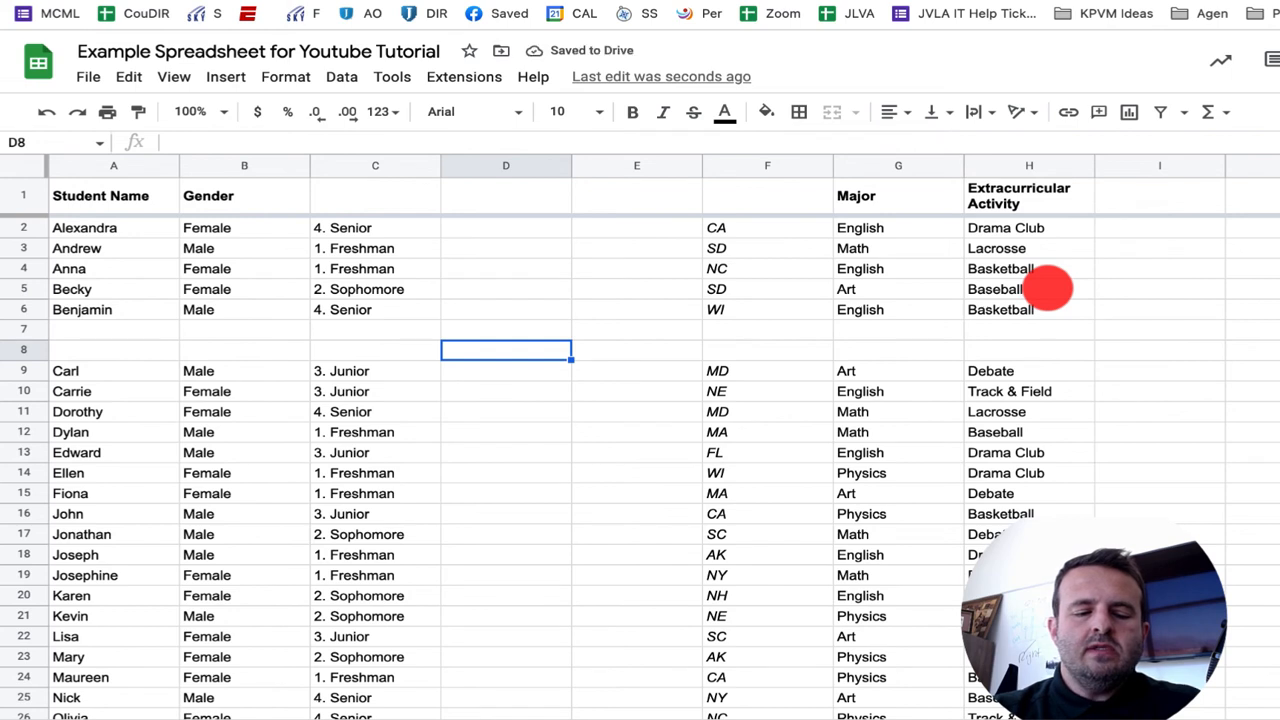
{"action": "left_click", "coordinate": [225, 76]}
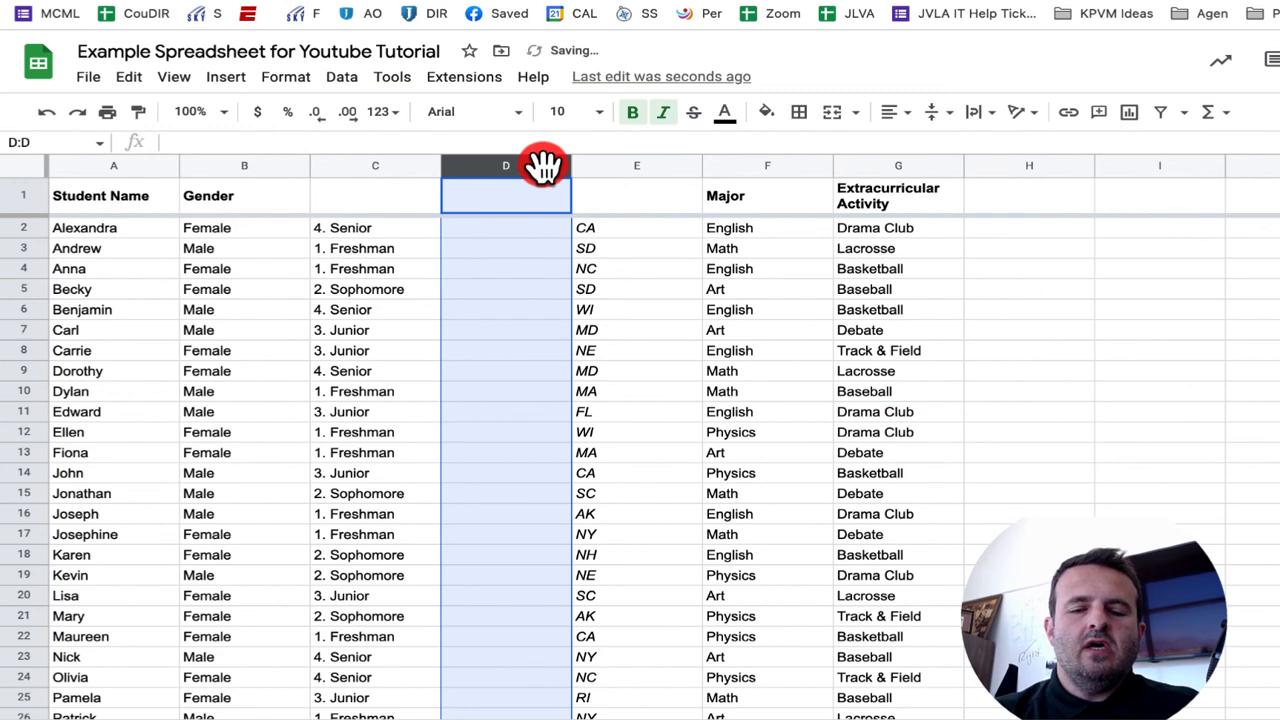
{"action": "right_click", "coordinate": [505, 165]}
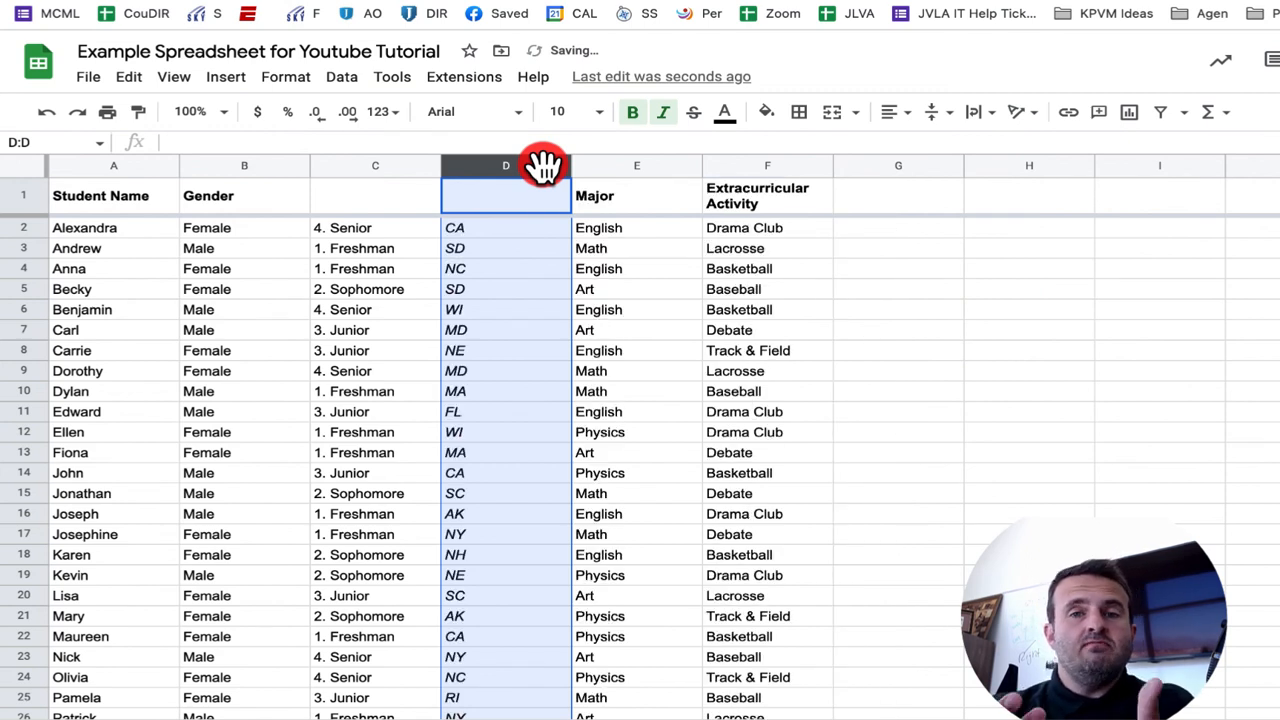